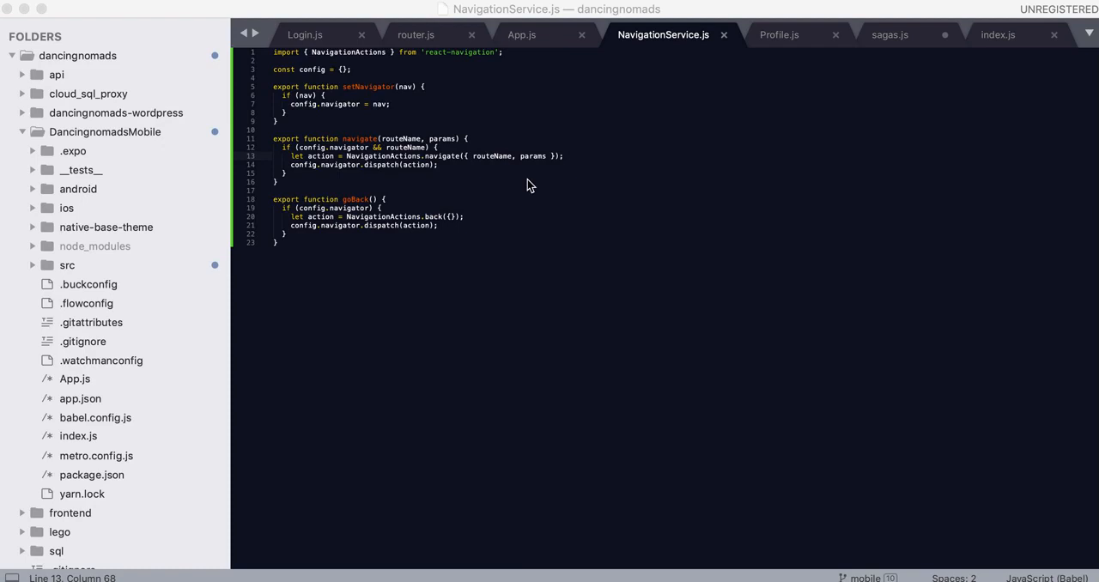
{"action": "mouse_move", "coordinate": [482, 185]}
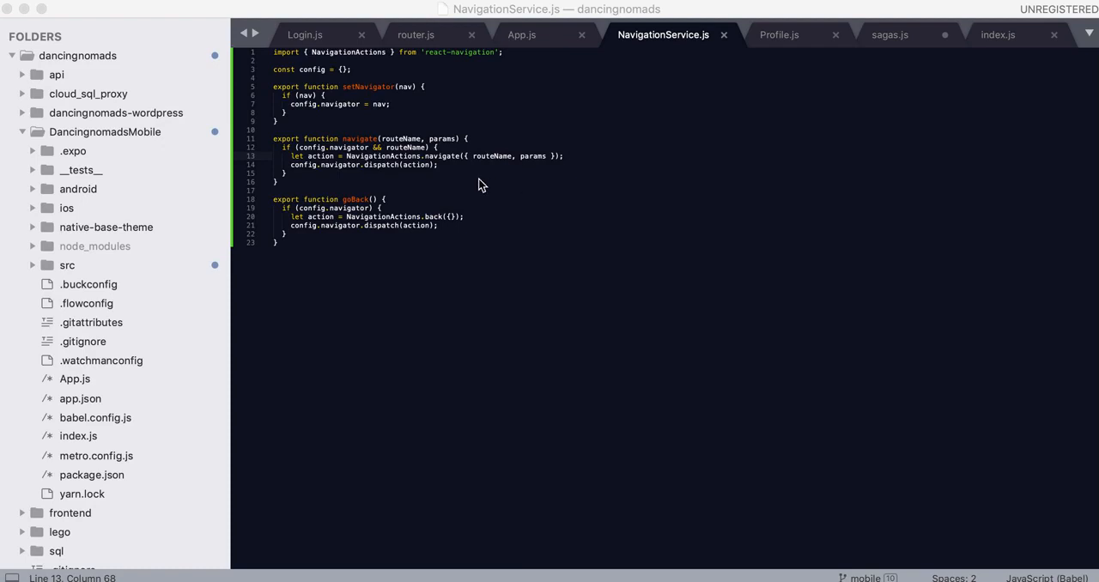
{"action": "mouse_move", "coordinate": [472, 180]}
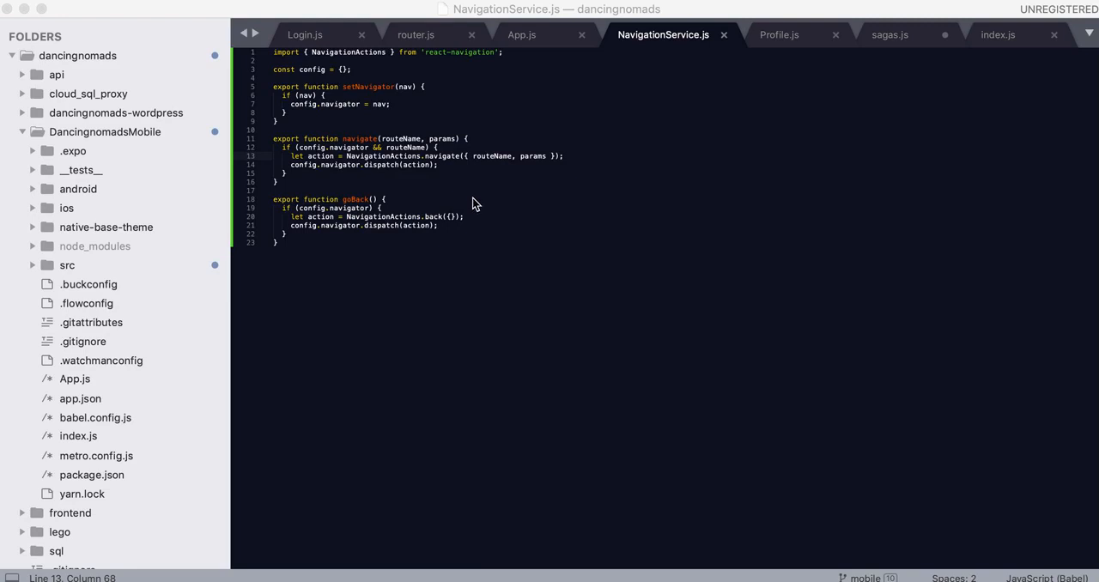
{"action": "mouse_move", "coordinate": [477, 199]}
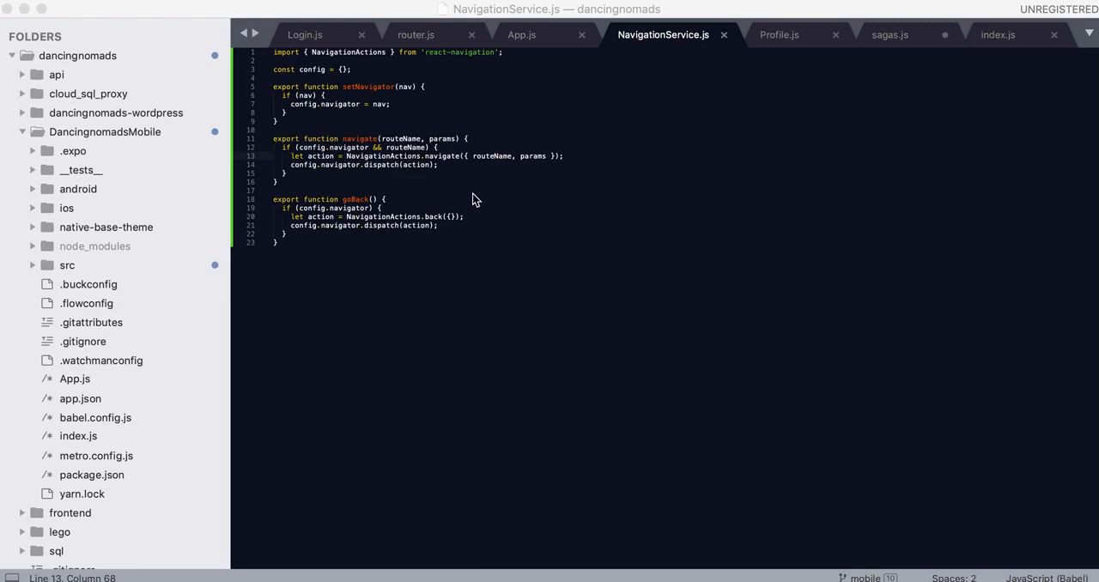
{"action": "mouse_move", "coordinate": [485, 104]}
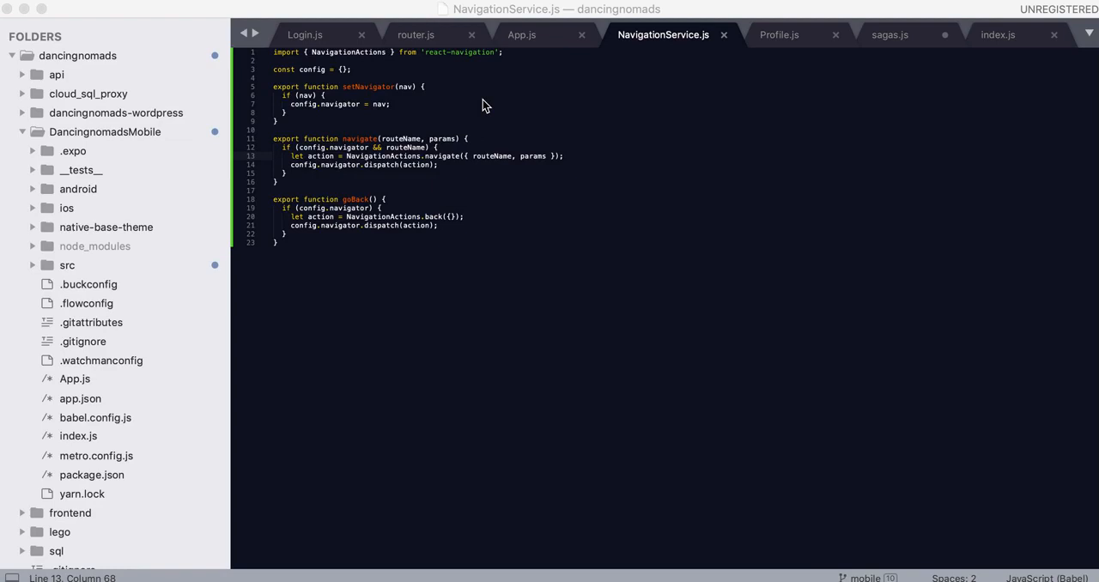
{"action": "mouse_move", "coordinate": [441, 68]}
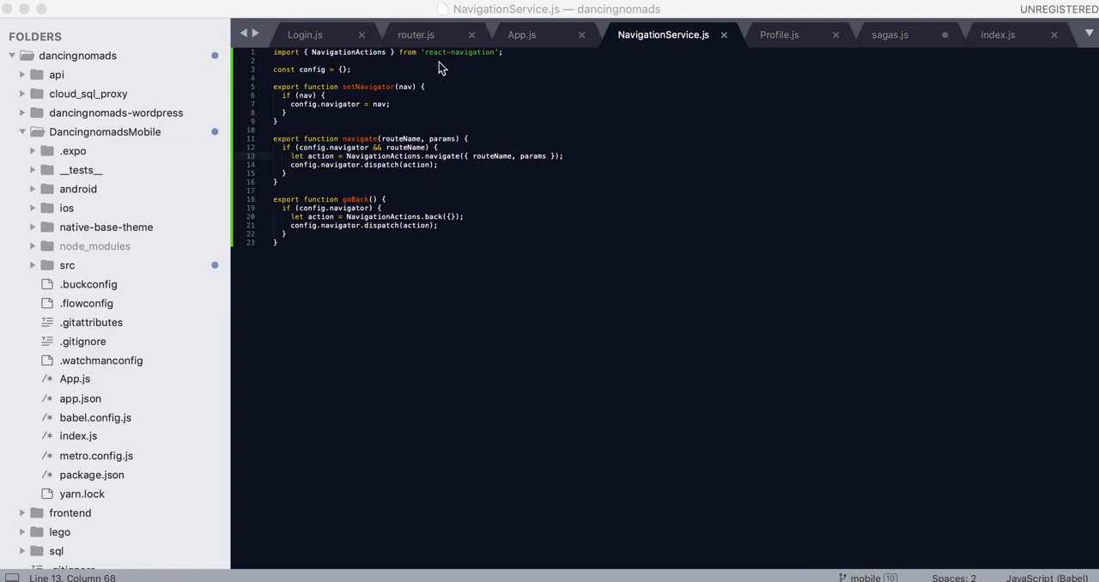
Review router.js from its screen imports down to the createDrawerNavigator configuration.
{"action": "left_click", "coordinate": [416, 35]}
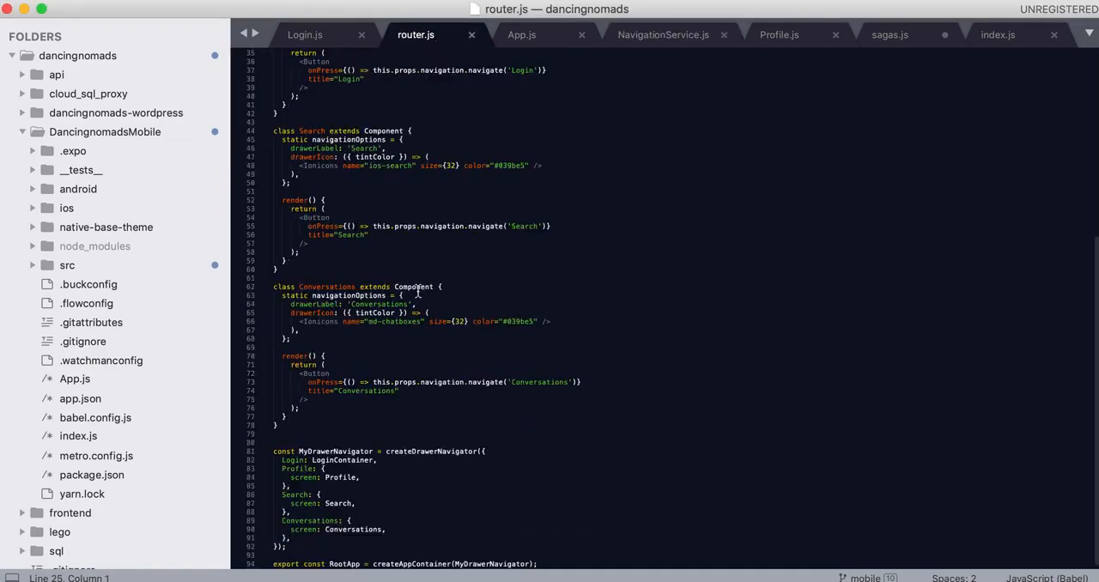
{"action": "scroll", "scroll_direction": "up", "scroll_amount": 3}
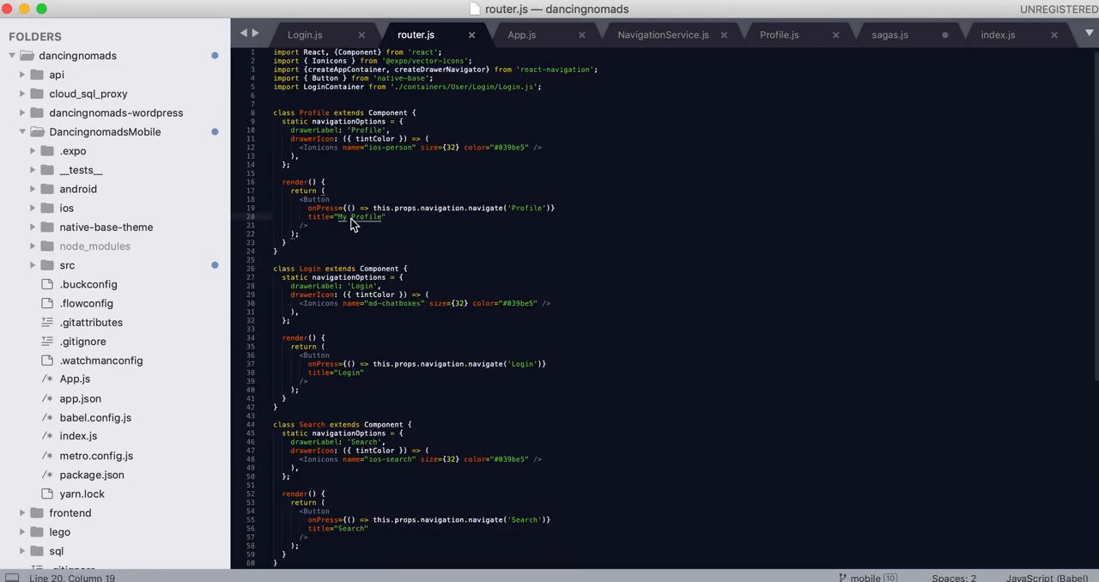
{"action": "scroll", "scroll_direction": "down", "scroll_amount": 3}
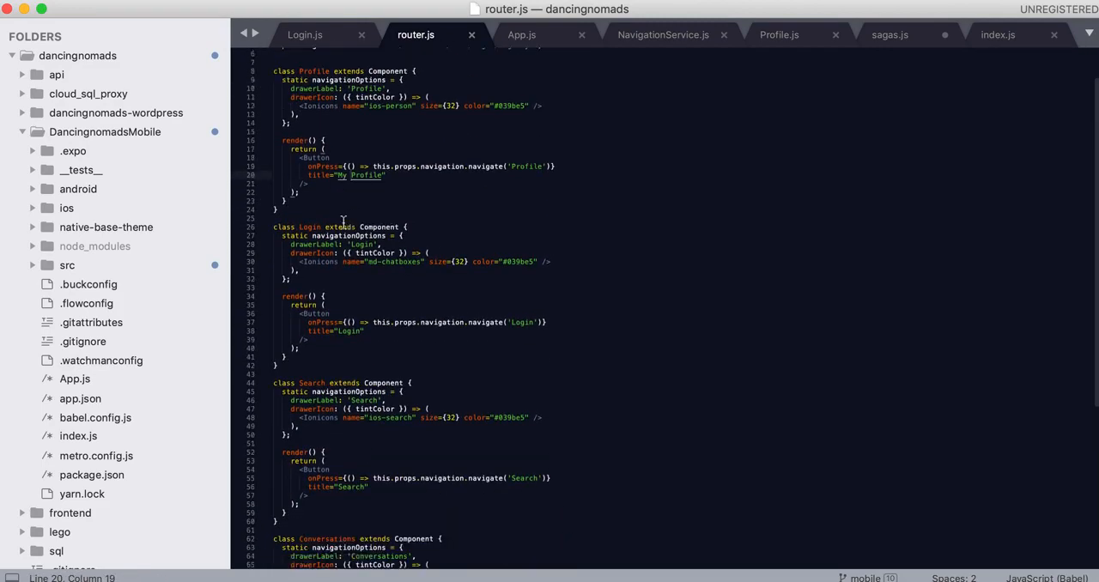
{"action": "scroll", "scroll_direction": "down", "scroll_amount": 3}
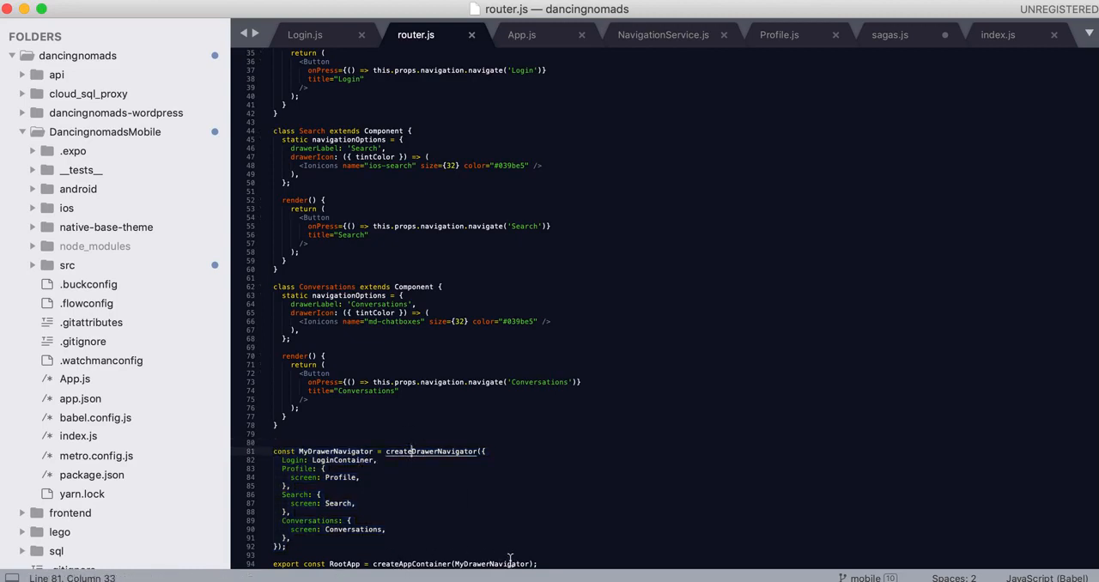
{"action": "mouse_move", "coordinate": [445, 548]}
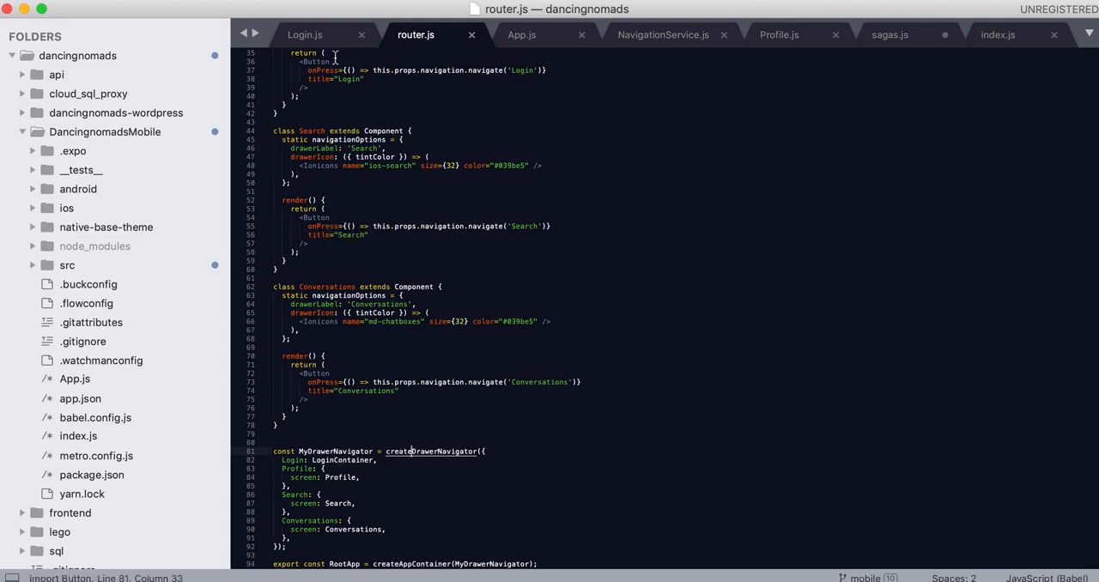
Show App.js with the NavigationService import and setNavigator in componentDidMount.
{"action": "left_click", "coordinate": [521, 34]}
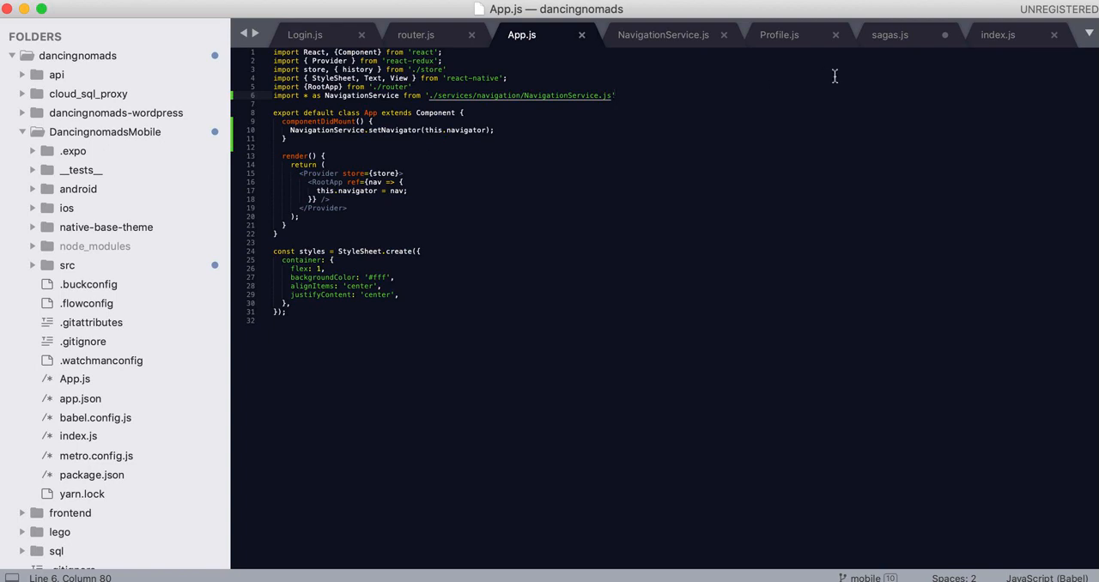
{"action": "mouse_move", "coordinate": [874, 48]}
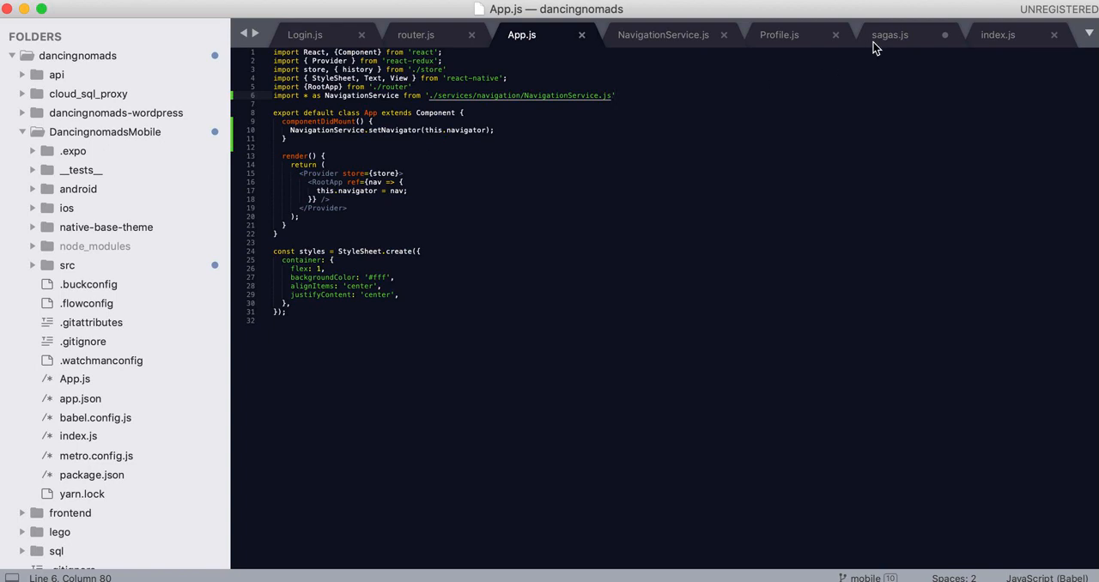
Show sagas.js with loginUser navigating to 'Profile', highlighting NavigationActions in the imports.
{"action": "left_click", "coordinate": [890, 34]}
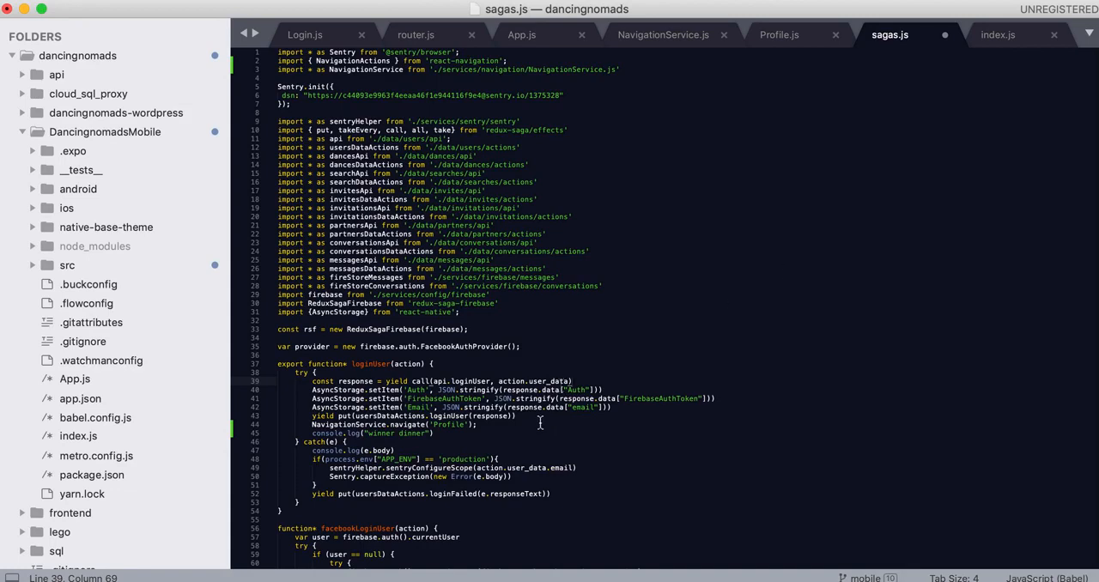
{"action": "mouse_move", "coordinate": [507, 430]}
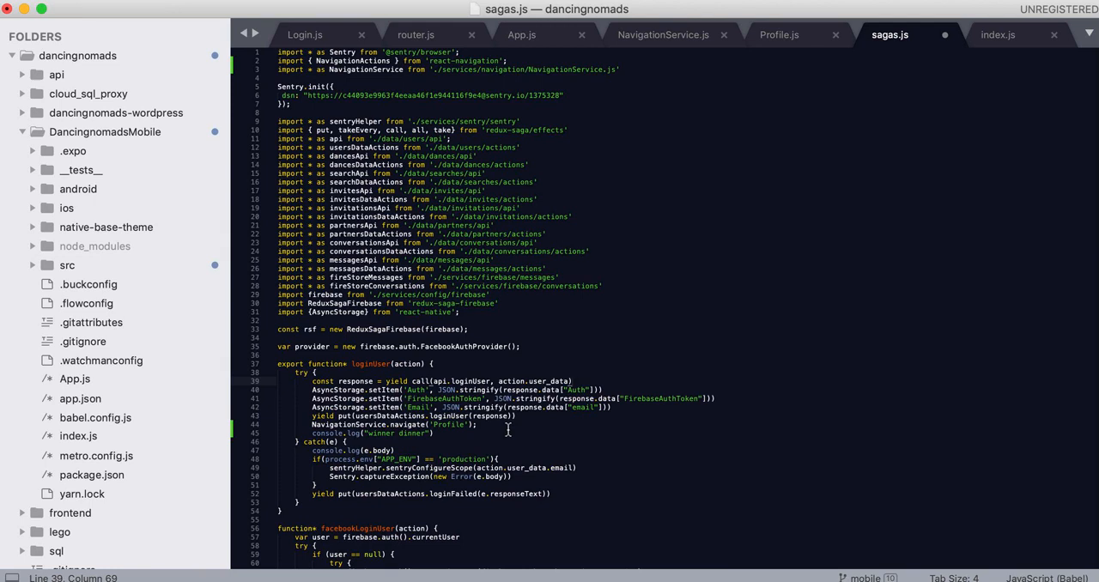
{"action": "mouse_move", "coordinate": [494, 429]}
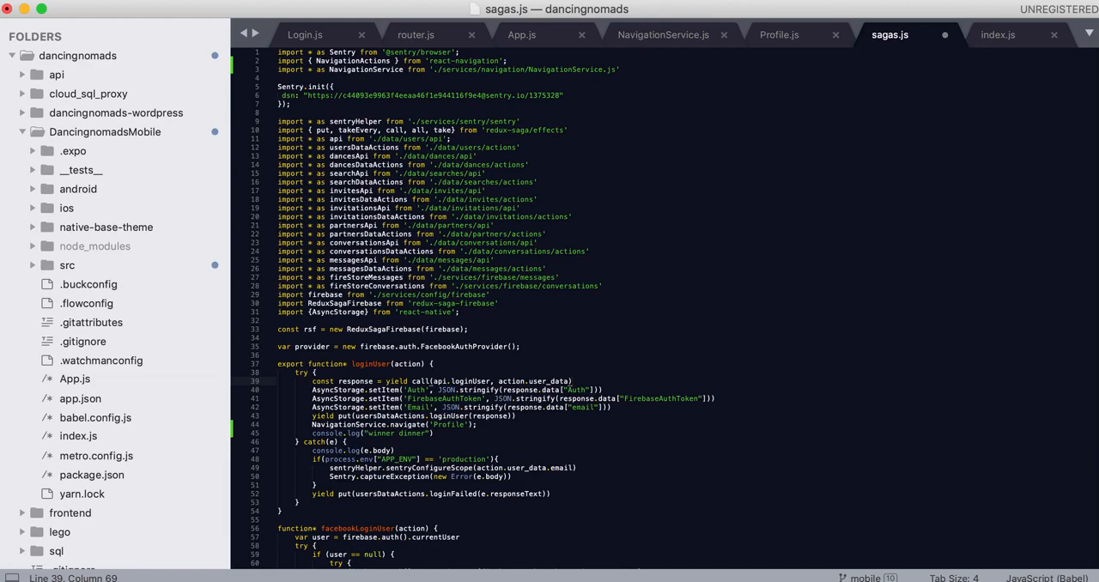
{"action": "mouse_move", "coordinate": [418, 27]}
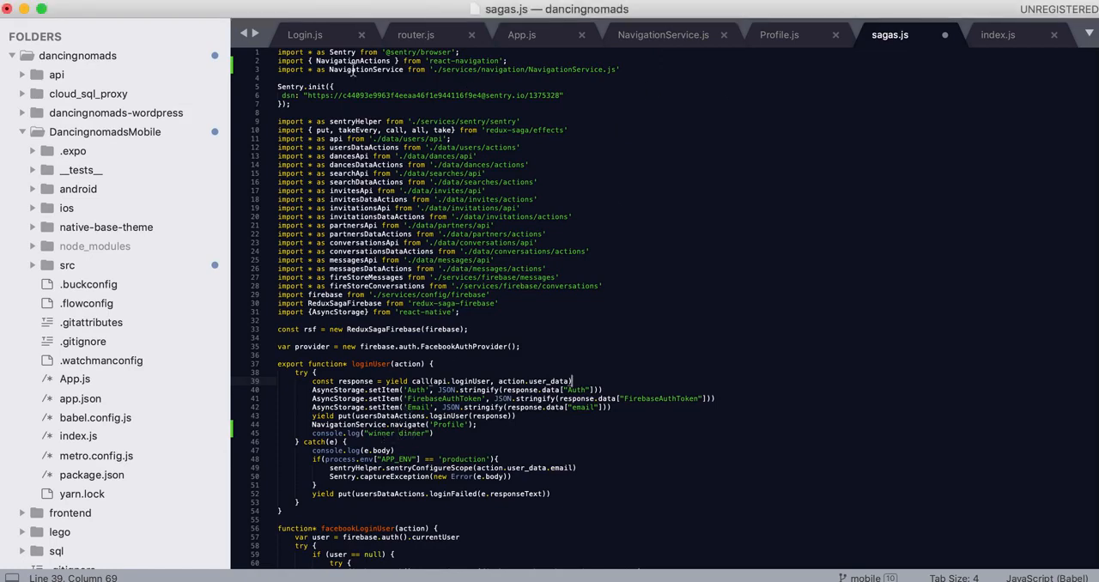
{"action": "double_click", "coordinate": [353, 61]}
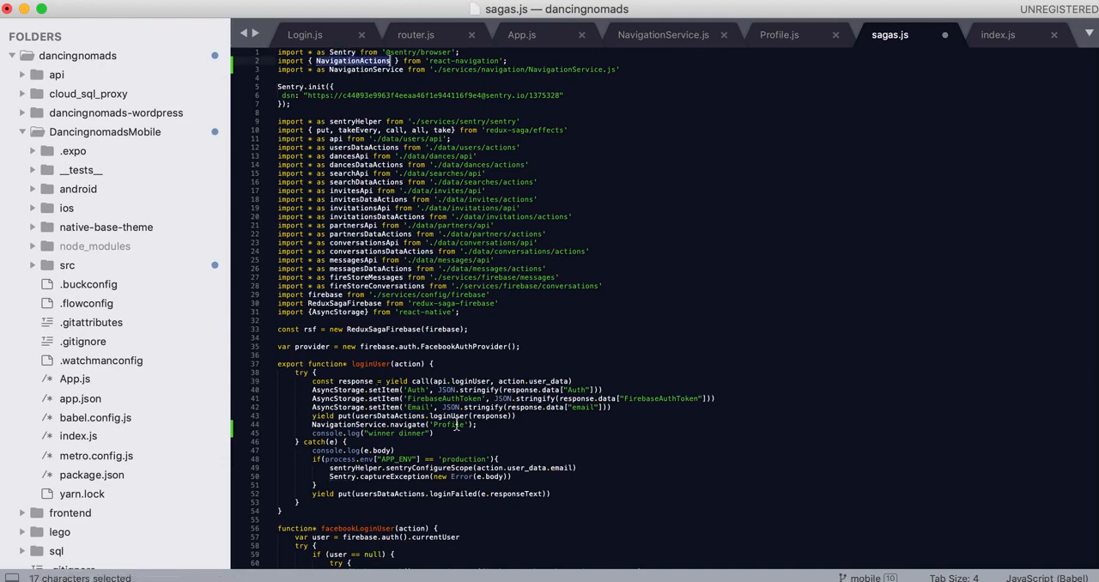
{"action": "mouse_move", "coordinate": [492, 430]}
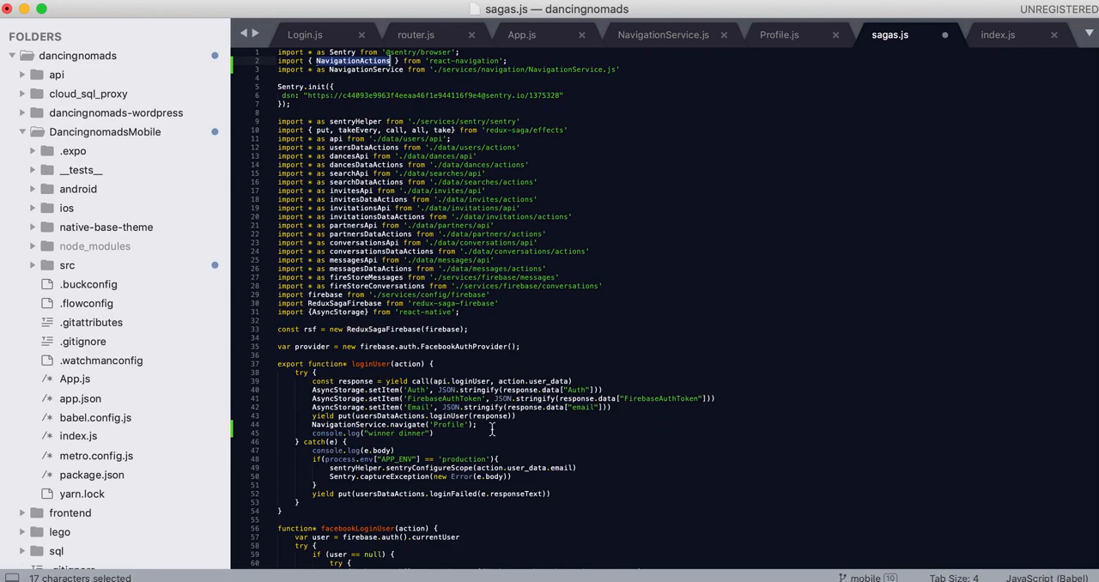
{"action": "mouse_move", "coordinate": [478, 372]}
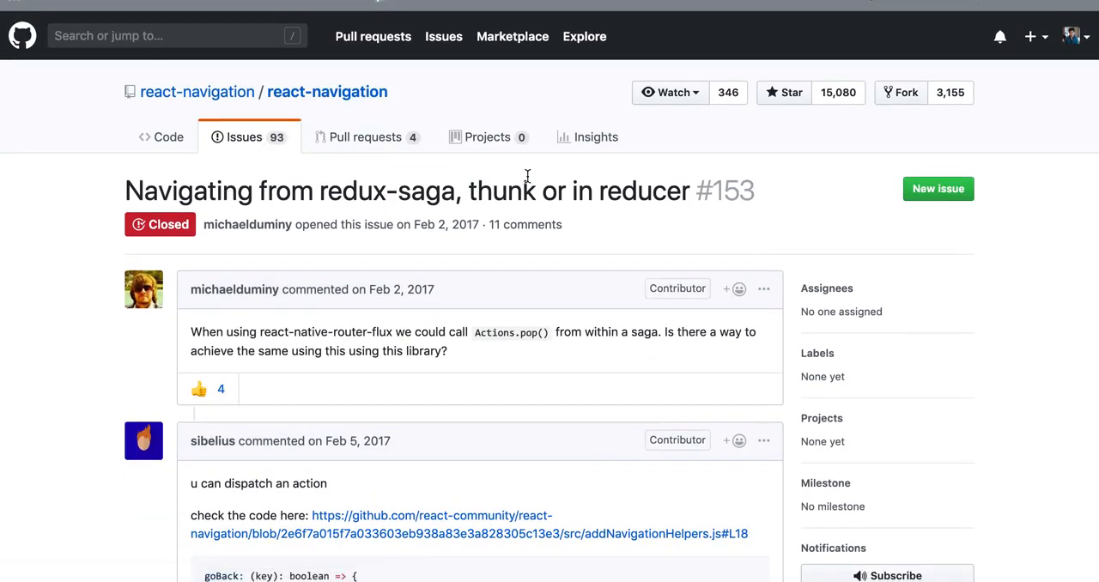
Scroll through GitHub issue #153 down to the AppNavigator setNavigator snippet.
{"action": "scroll", "scroll_direction": "down", "scroll_amount": 3}
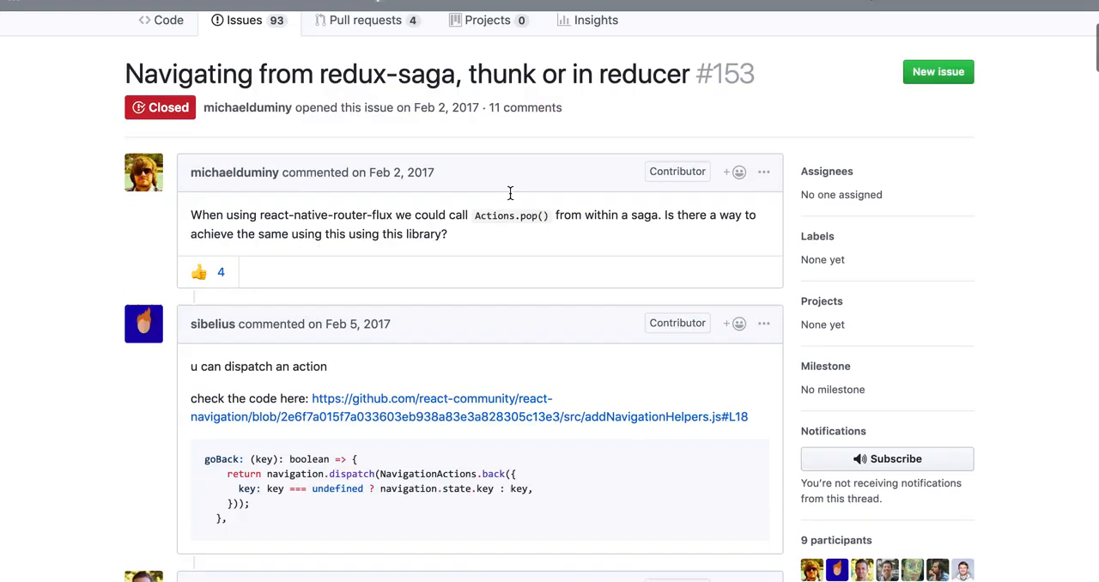
{"action": "scroll", "scroll_direction": "down", "scroll_amount": 3}
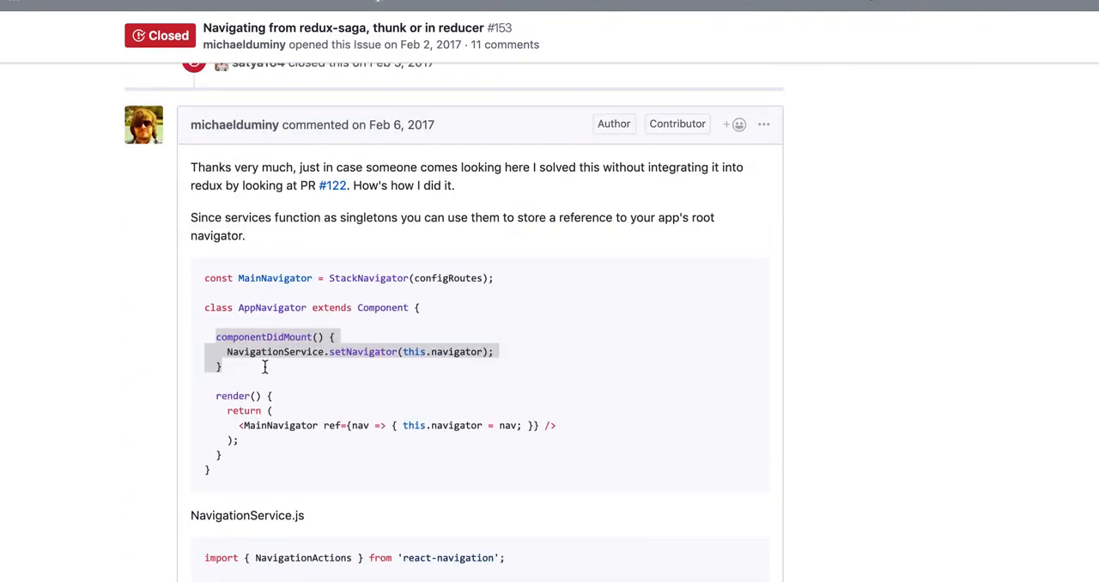
{"action": "scroll", "scroll_direction": "down", "scroll_amount": 3}
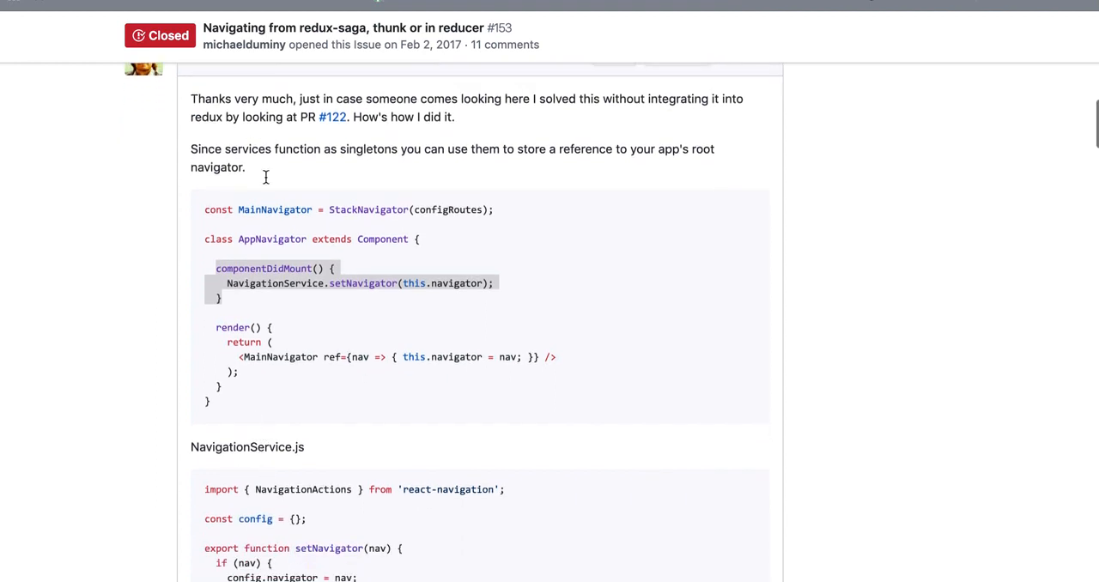
{"action": "scroll", "scroll_direction": "down", "scroll_amount": 3}
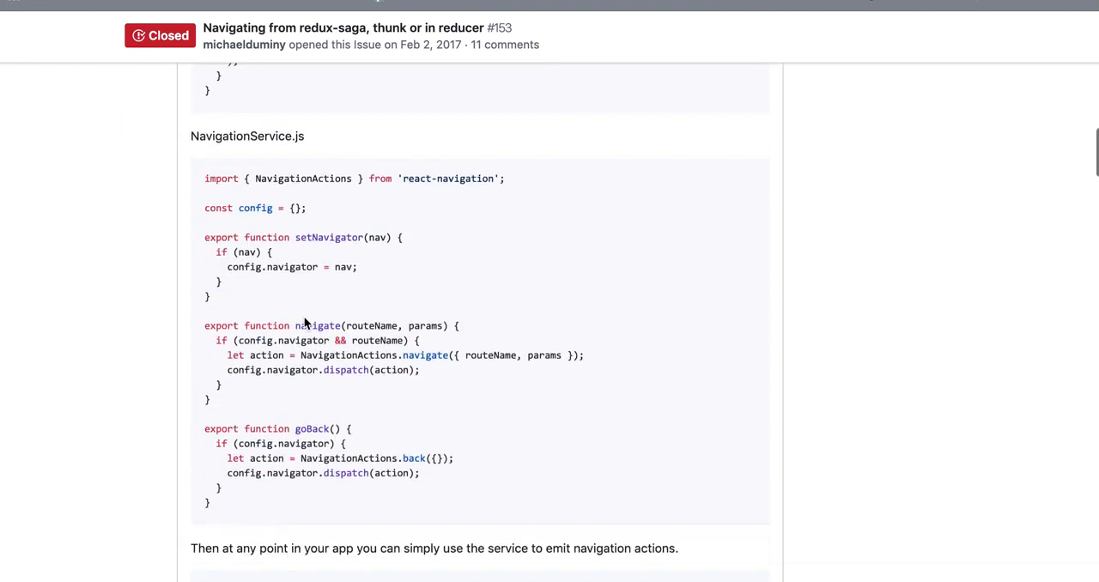
{"action": "scroll", "scroll_direction": "down", "scroll_amount": 3}
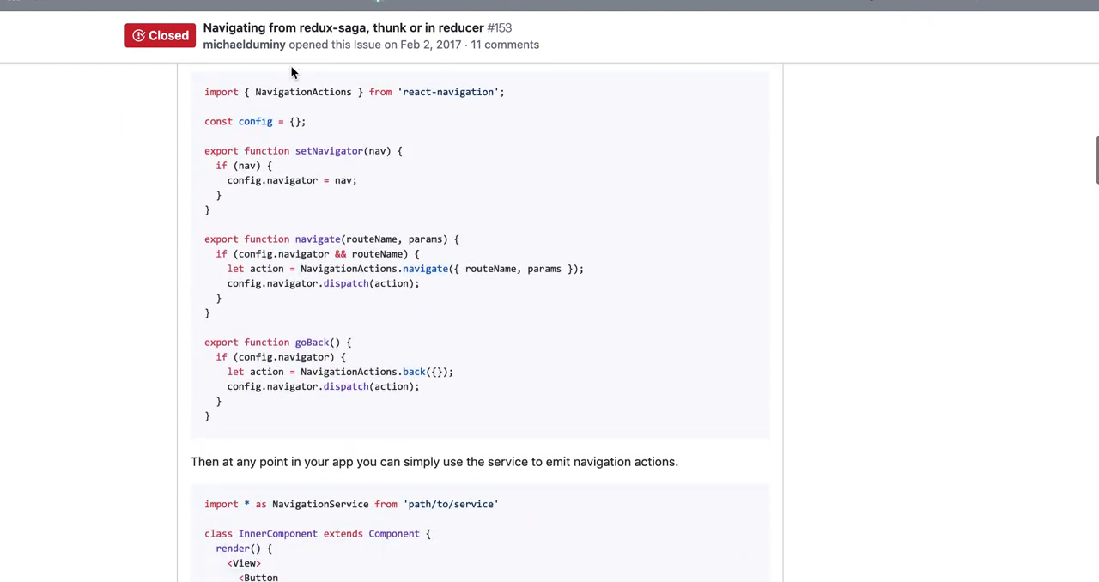
{"action": "scroll", "scroll_direction": "down", "scroll_amount": 3}
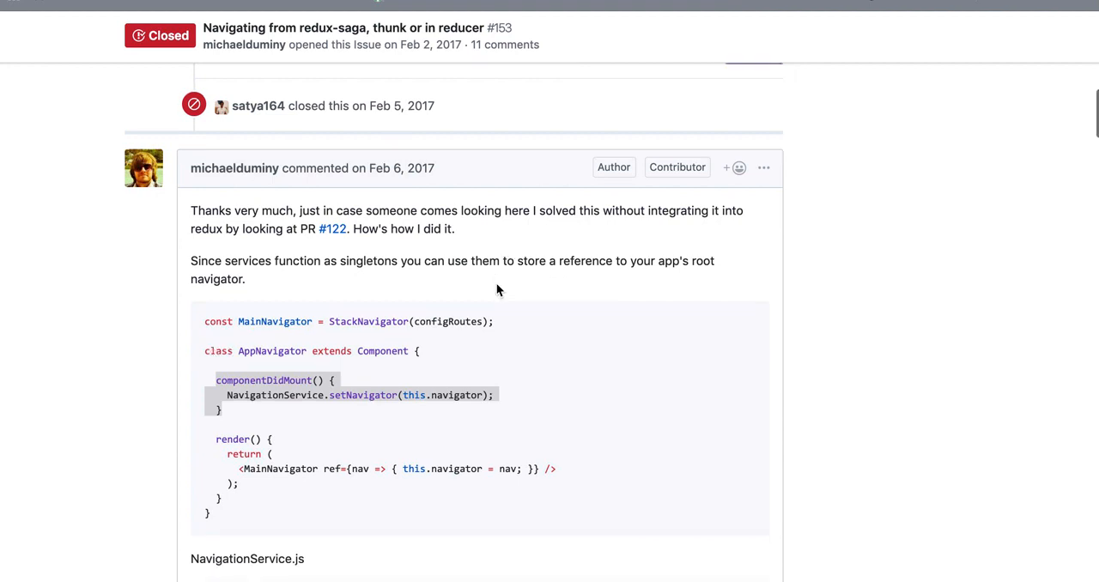
Continue to the NavigationService.js example with navigate and goBack.
{"action": "scroll", "scroll_direction": "down", "scroll_amount": 3}
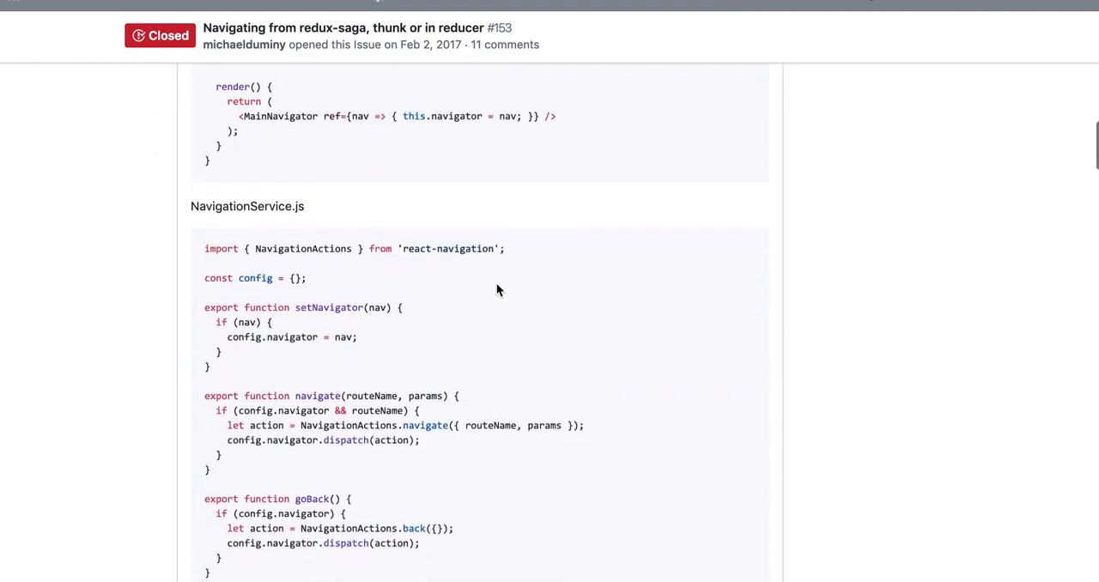
{"action": "scroll", "scroll_direction": "down", "scroll_amount": 3}
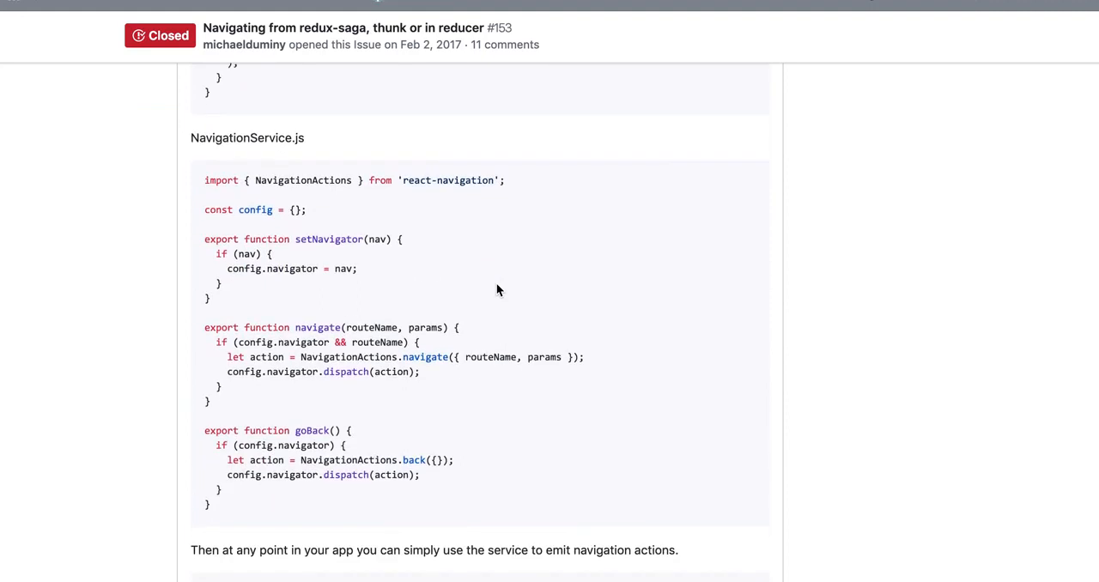
{"action": "scroll", "scroll_direction": "down", "scroll_amount": 3}
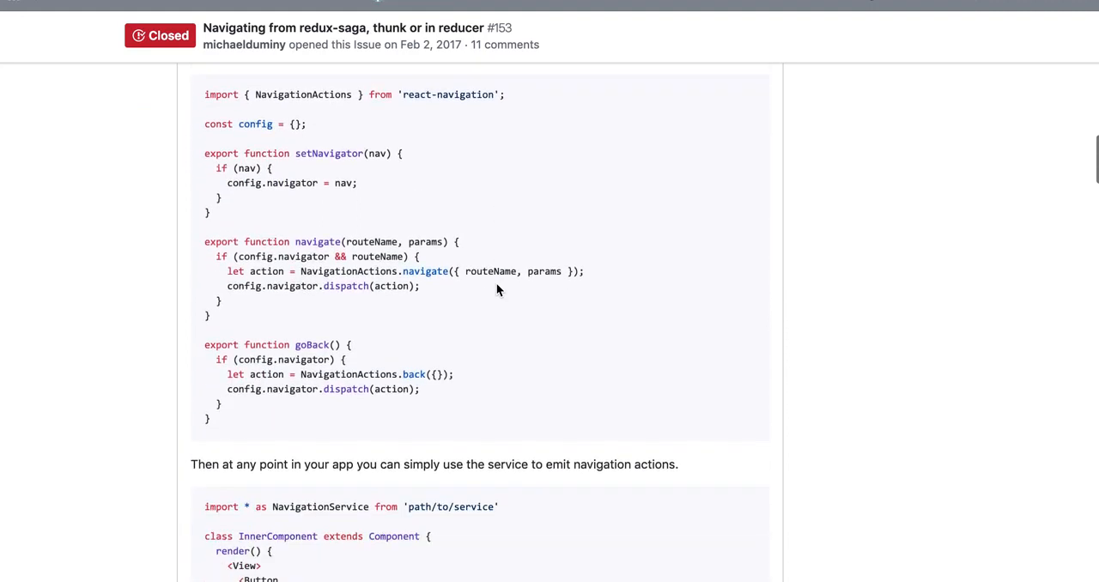
{"action": "scroll", "scroll_direction": "down", "scroll_amount": 3}
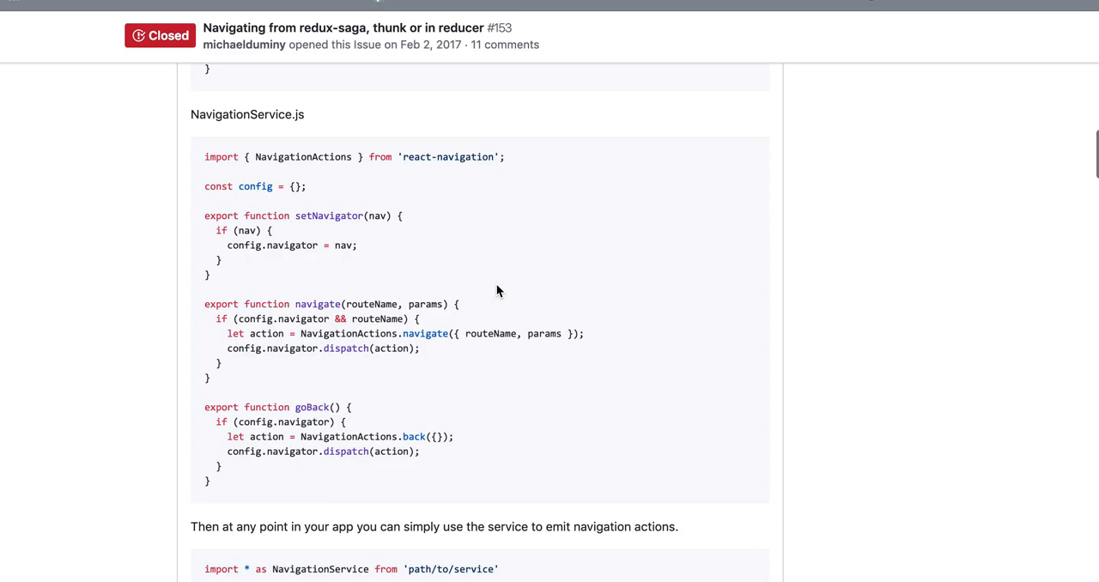
{"action": "mouse_move", "coordinate": [484, 307]}
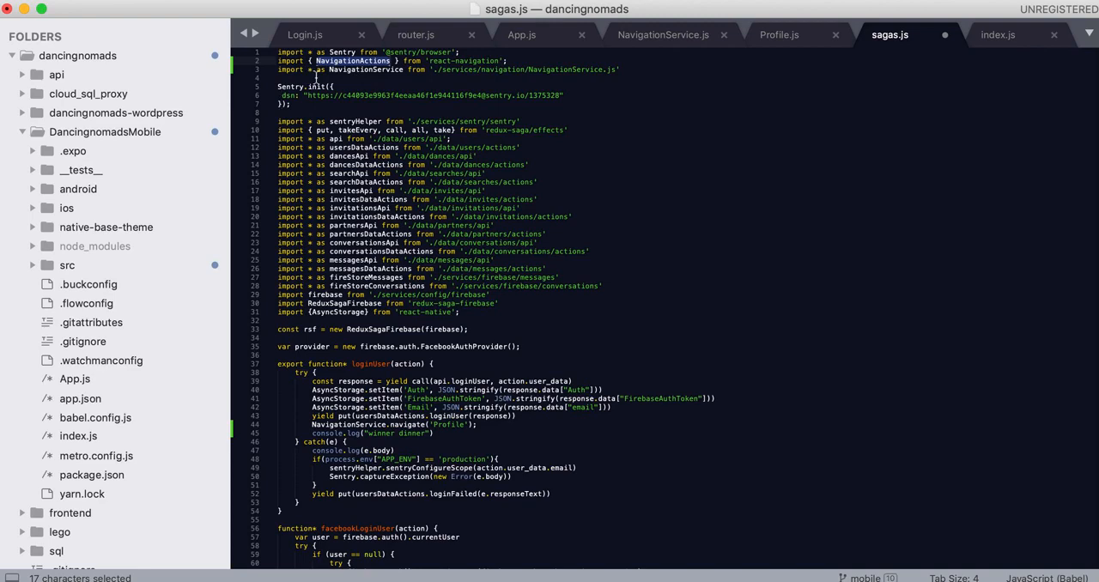
Compare NavigationService.js and sagas.js with the issue example, then return to App.js setNavigator.
{"action": "left_click", "coordinate": [663, 35]}
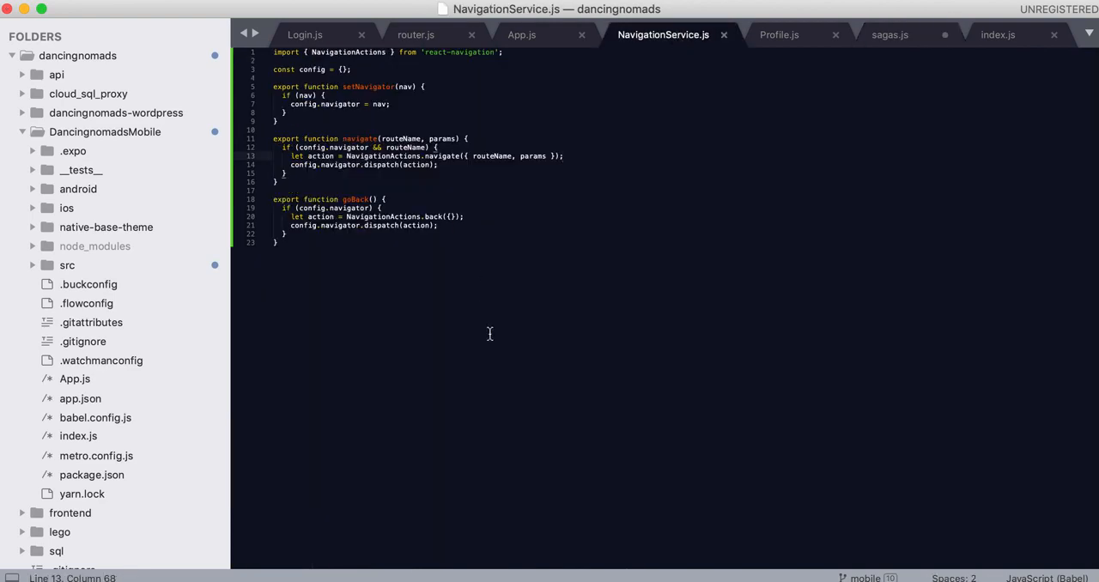
{"action": "mouse_move", "coordinate": [852, 50]}
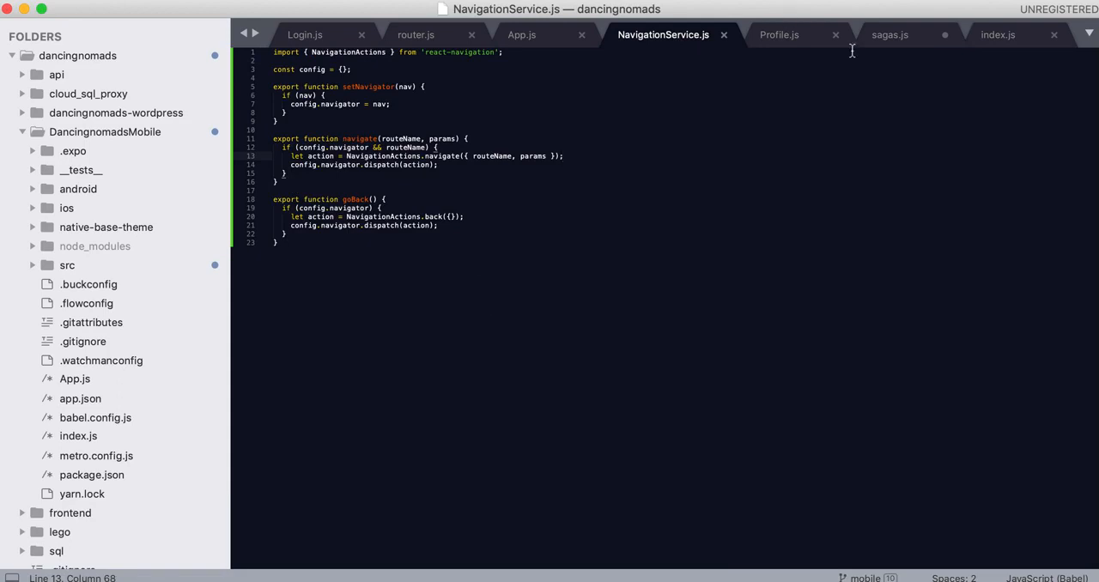
{"action": "mouse_move", "coordinate": [893, 50]}
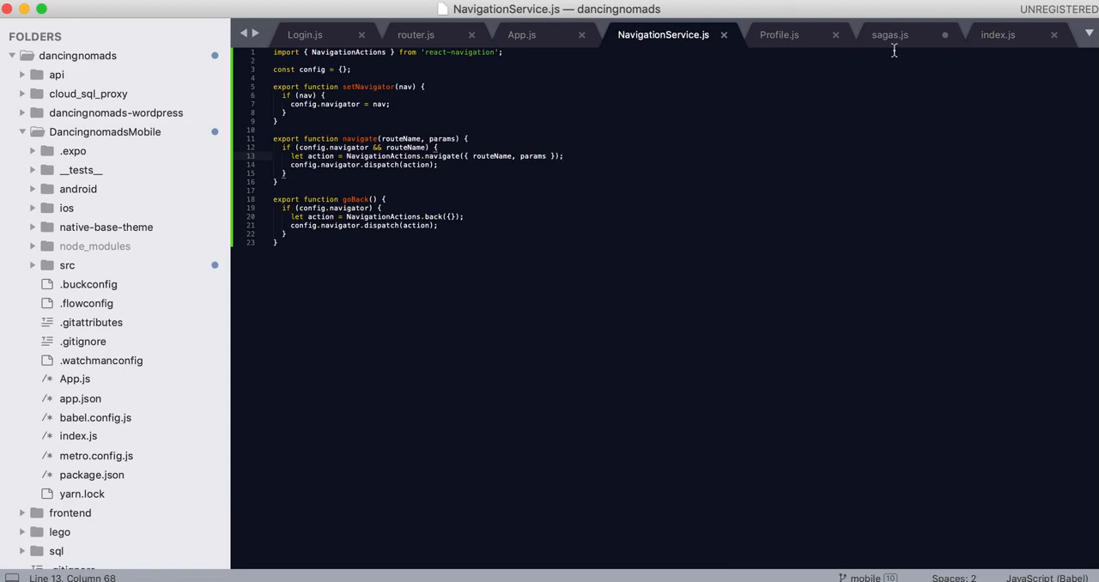
{"action": "left_click", "coordinate": [889, 34]}
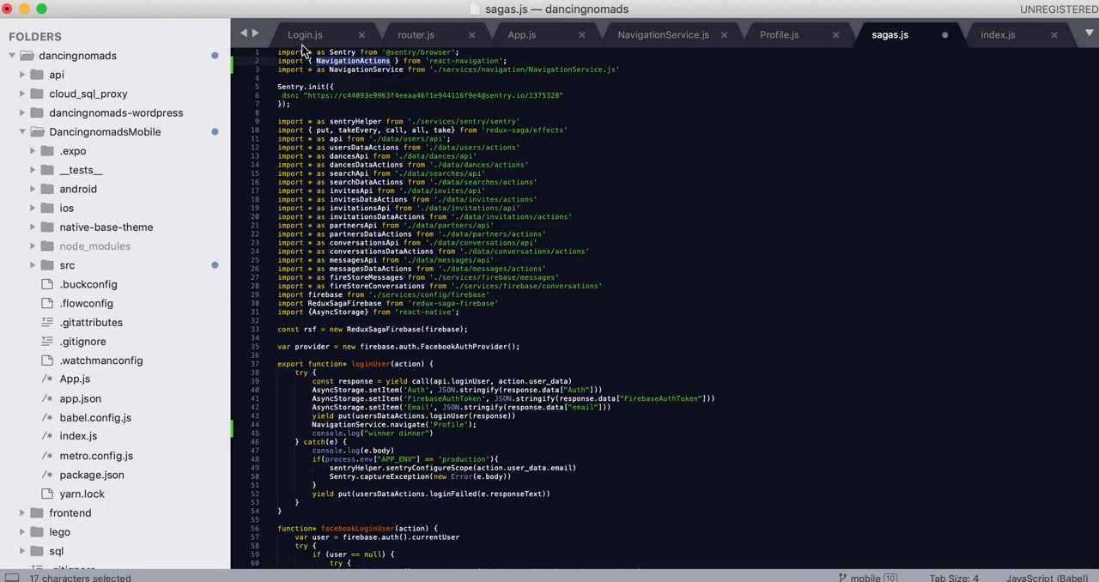
{"action": "left_click", "coordinate": [521, 35]}
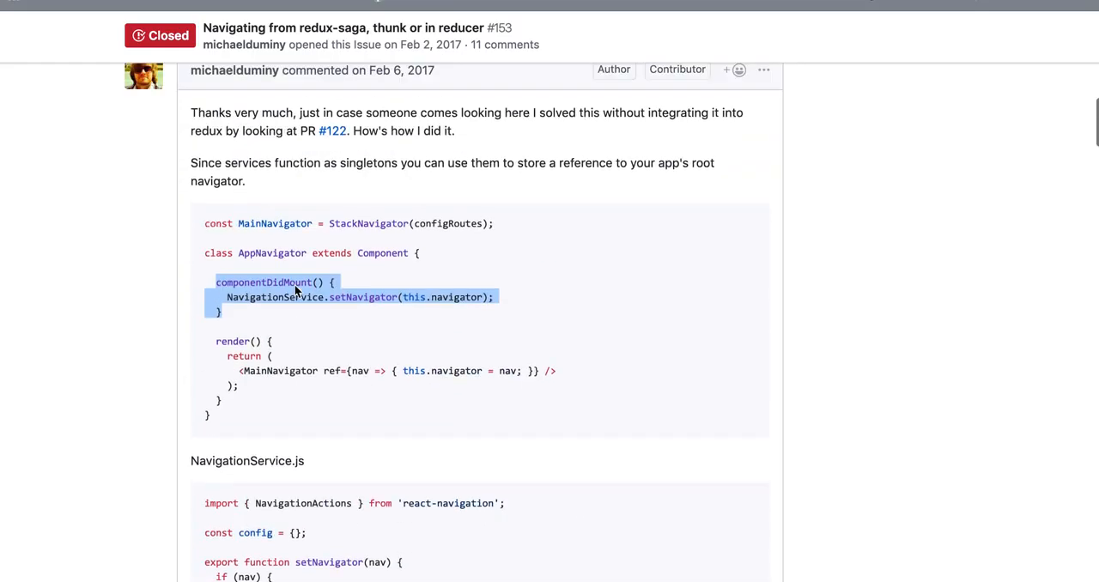
{"action": "scroll", "scroll_direction": "down", "scroll_amount": 3}
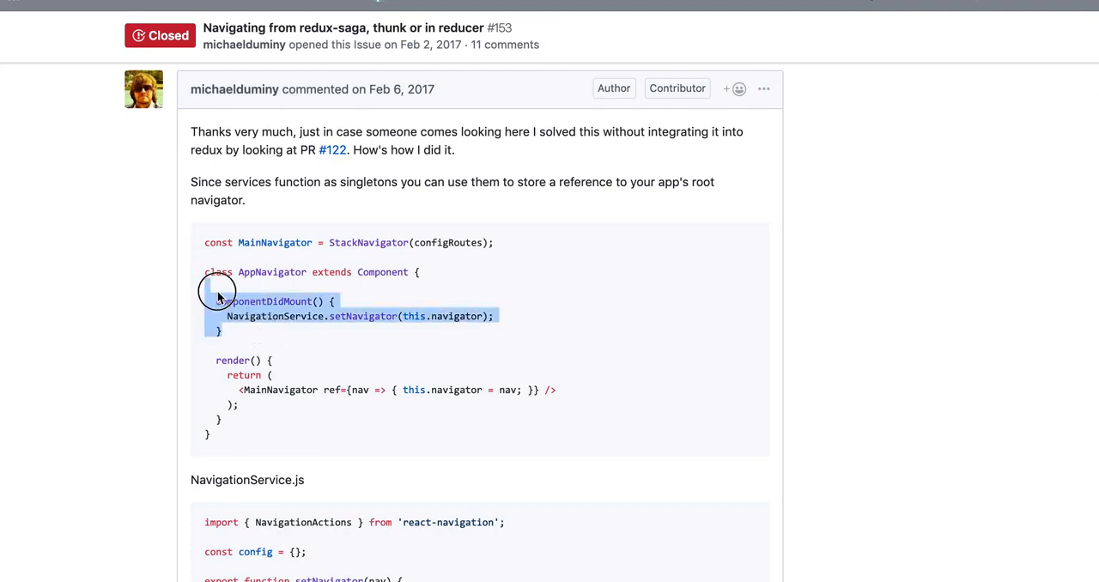
{"action": "scroll", "scroll_direction": "down", "scroll_amount": 3}
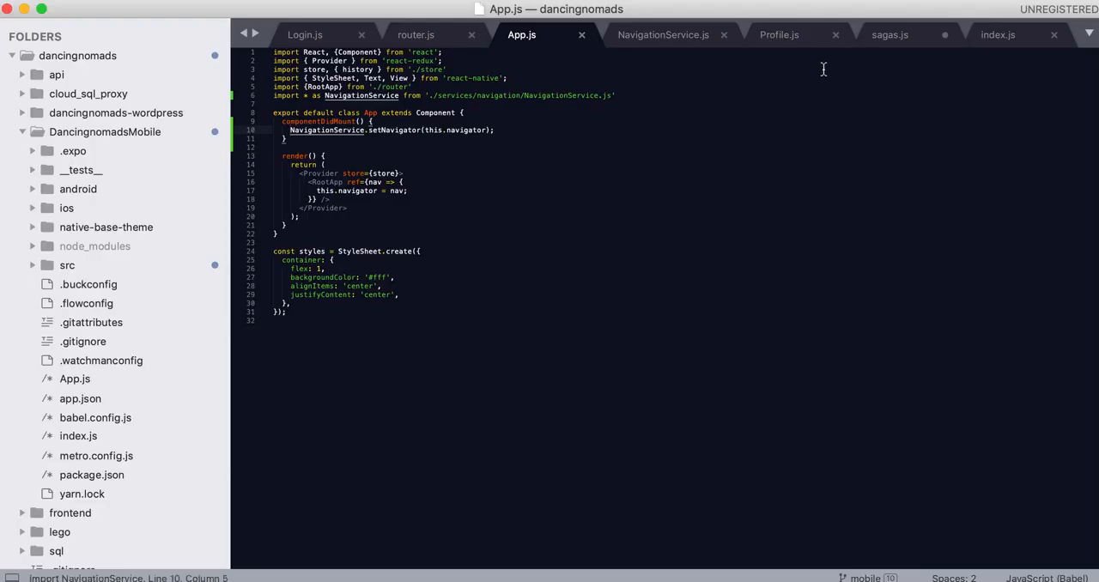
{"action": "mouse_move", "coordinate": [868, 50]}
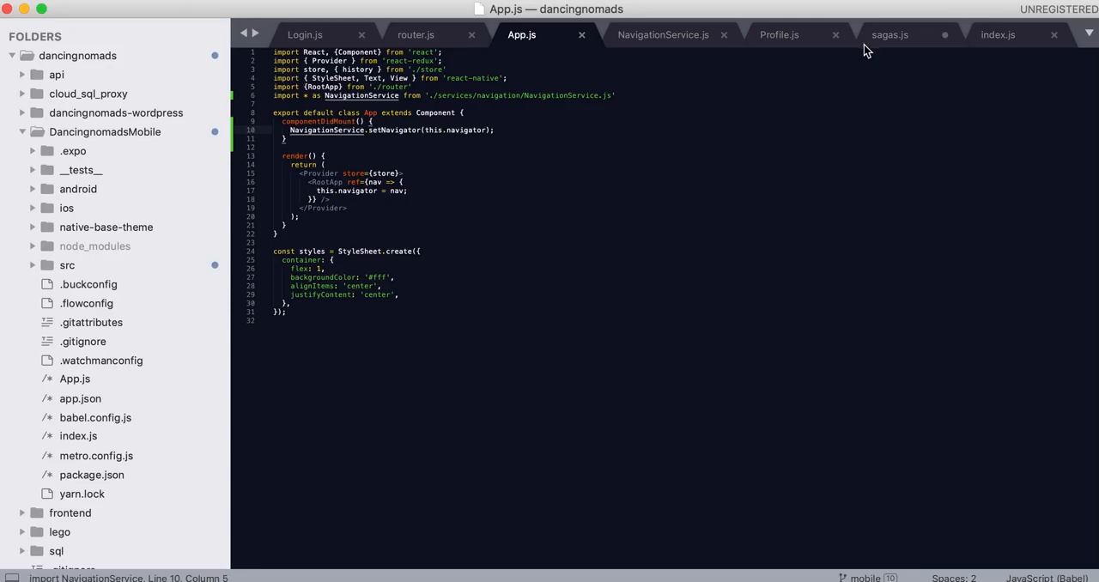
{"action": "mouse_move", "coordinate": [851, 148]}
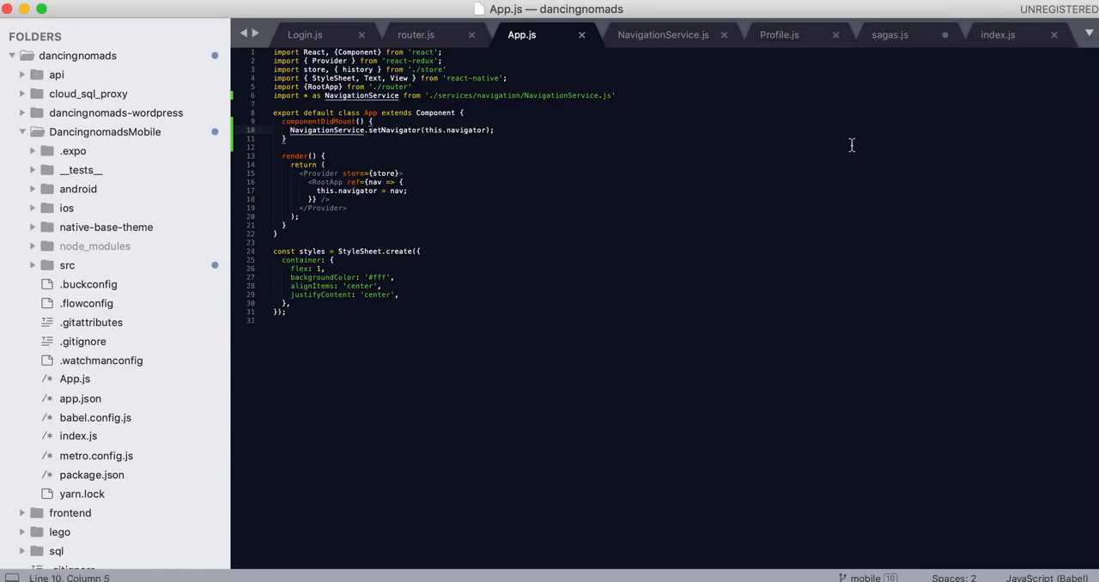
Check the login navigation in sagas.js, then show Profile.js with its constructor and componentDidMount.
{"action": "left_click", "coordinate": [890, 35]}
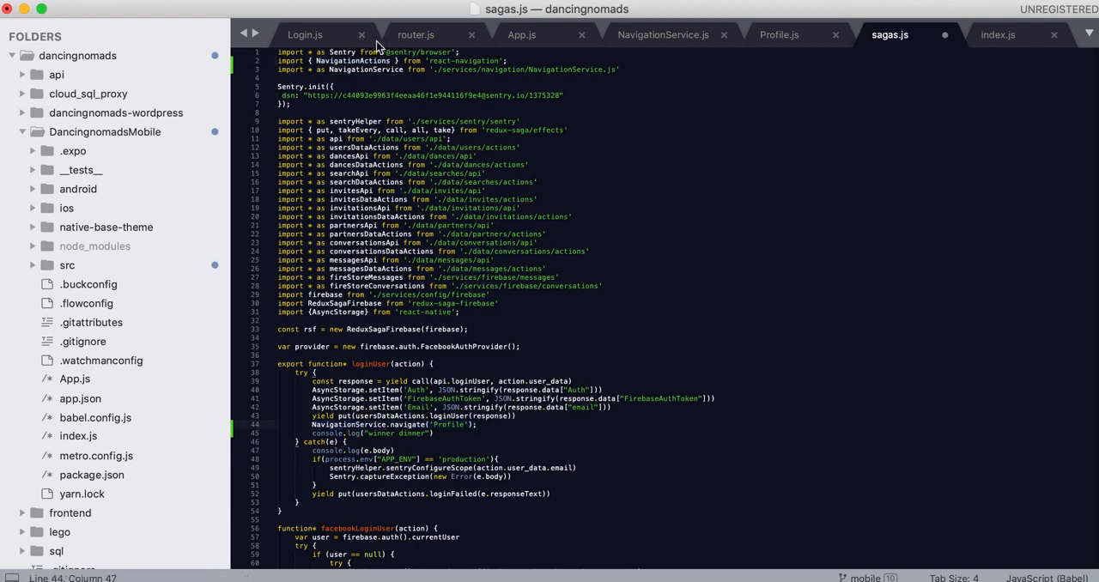
{"action": "left_click", "coordinate": [779, 34]}
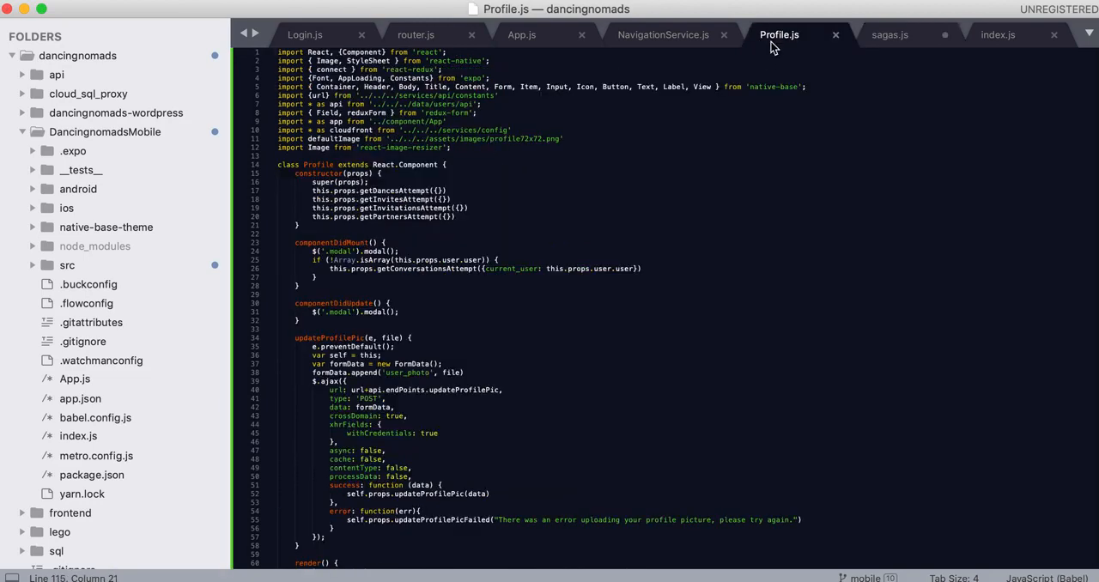
{"action": "scroll", "scroll_direction": "down", "scroll_amount": 3}
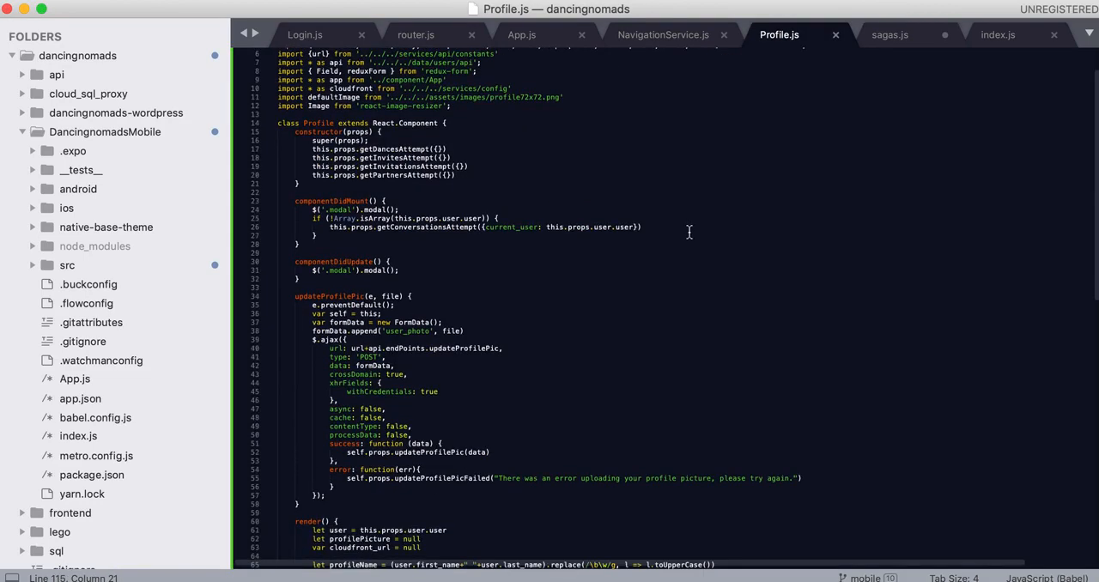